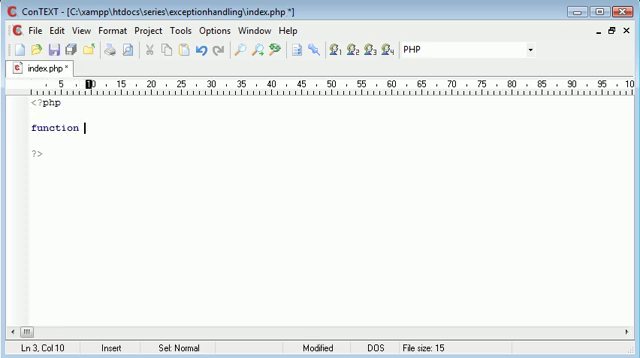
pyautogui.write('divide() {')
pyautogui.write('}')
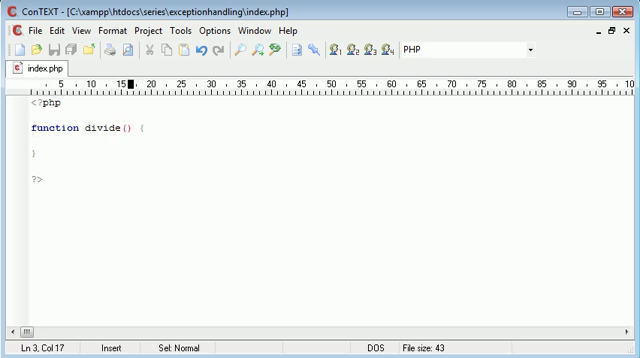
pyautogui.write('$nu')
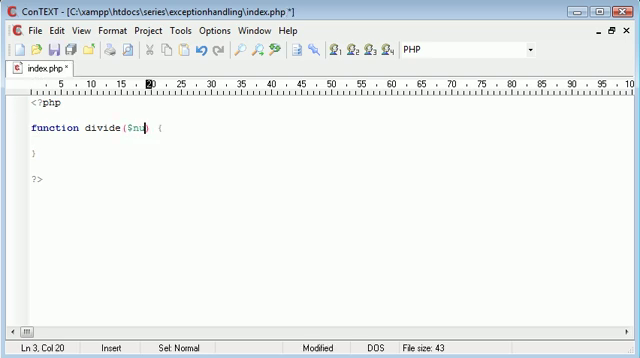
pyautogui.write('m1, $num2')
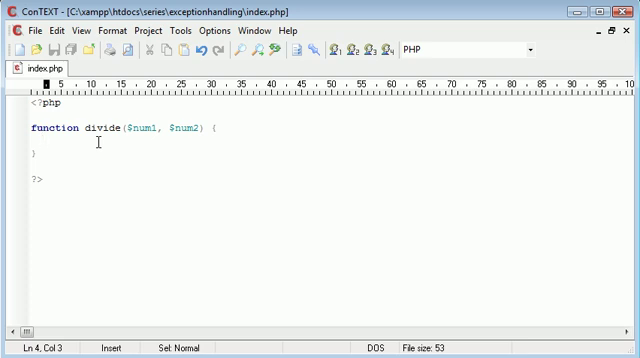
pyautogui.write('if ($')
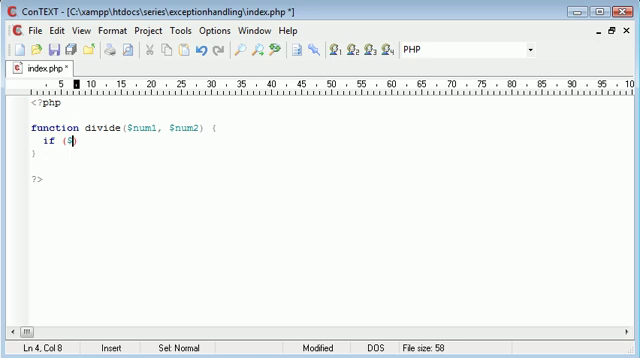
pyautogui.write('num2)')
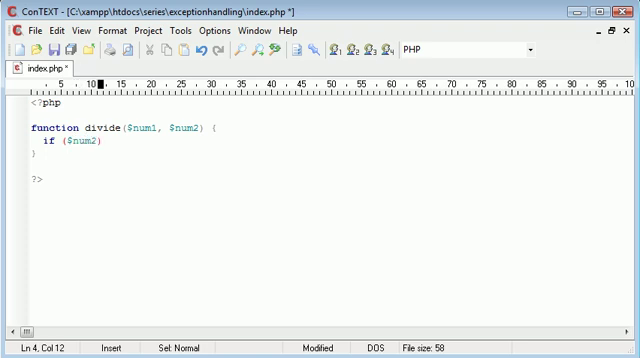
pyautogui.write('==0) {')
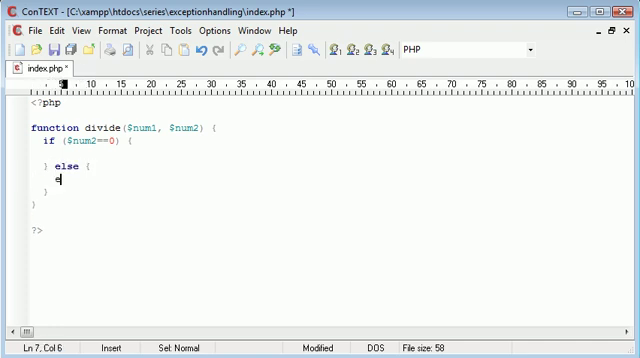
pyautogui.write("echo '';")
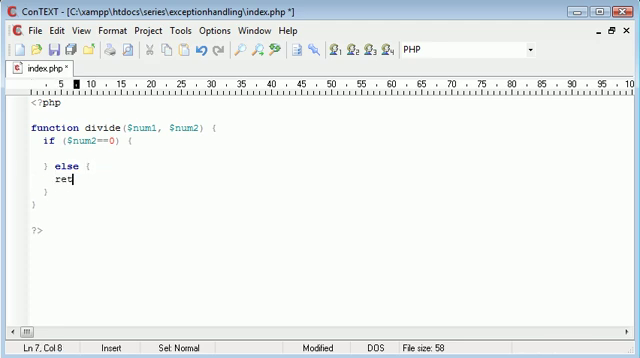
pyautogui.write('turn')
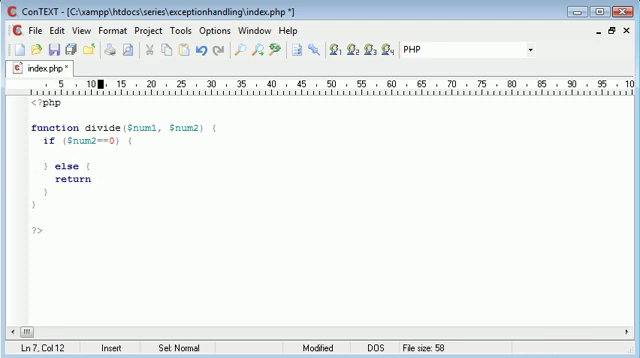
pyautogui.write('$num1/$')
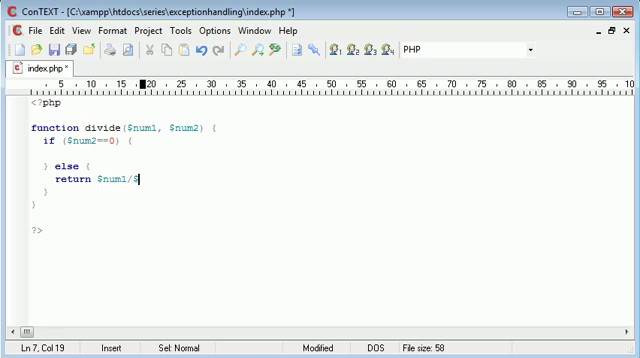
pyautogui.write('num2;')
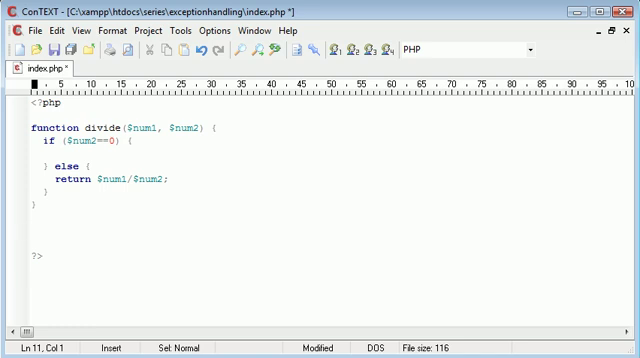
pyautogui.write("echo divide()'")
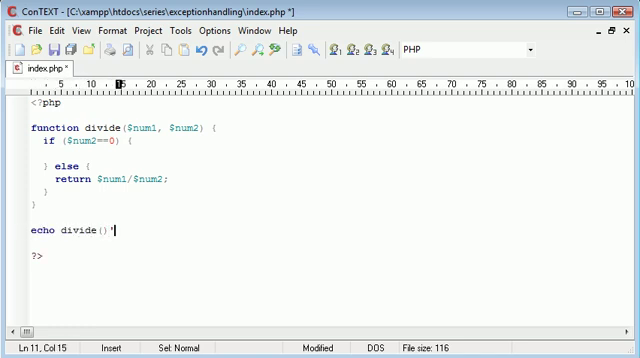
pyautogui.write('10')
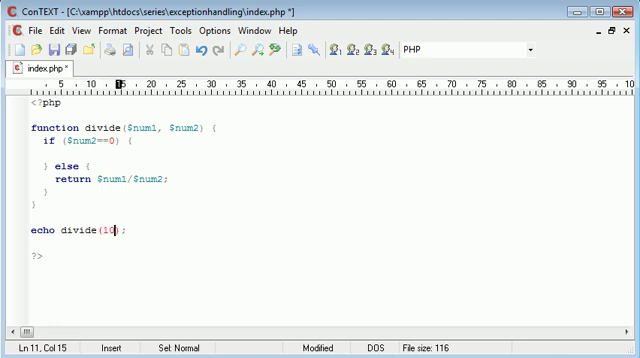
pyautogui.write(', 5')
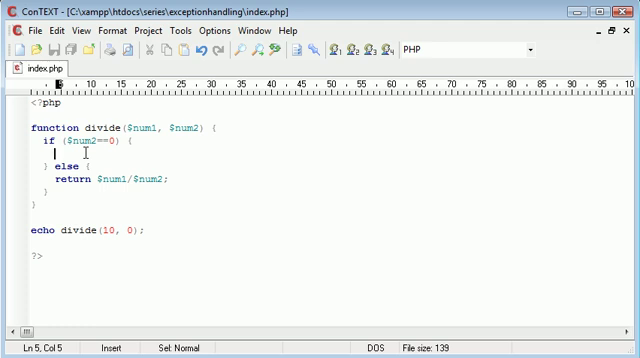
pyautogui.write('throw new E')
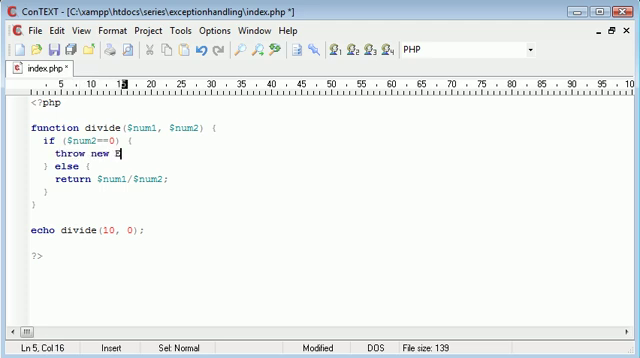
pyautogui.write('xception()')
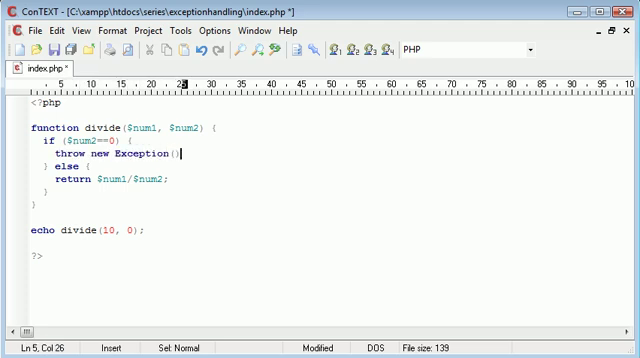
pyautogui.write("'');")
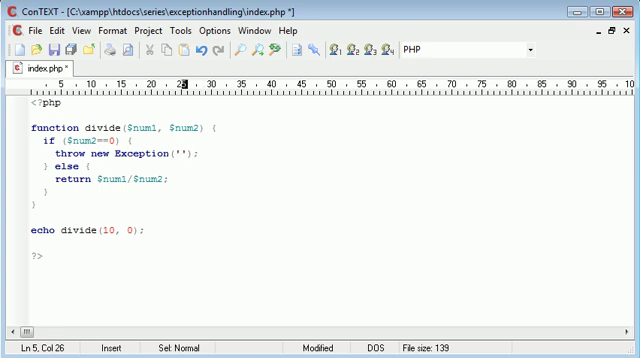
pyautogui.write('Cannot divide by zero')
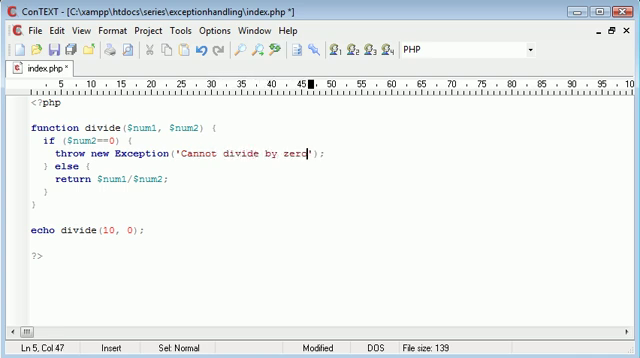
pyautogui.write('.')
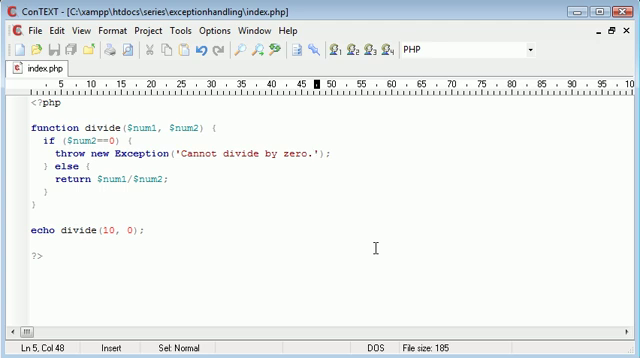